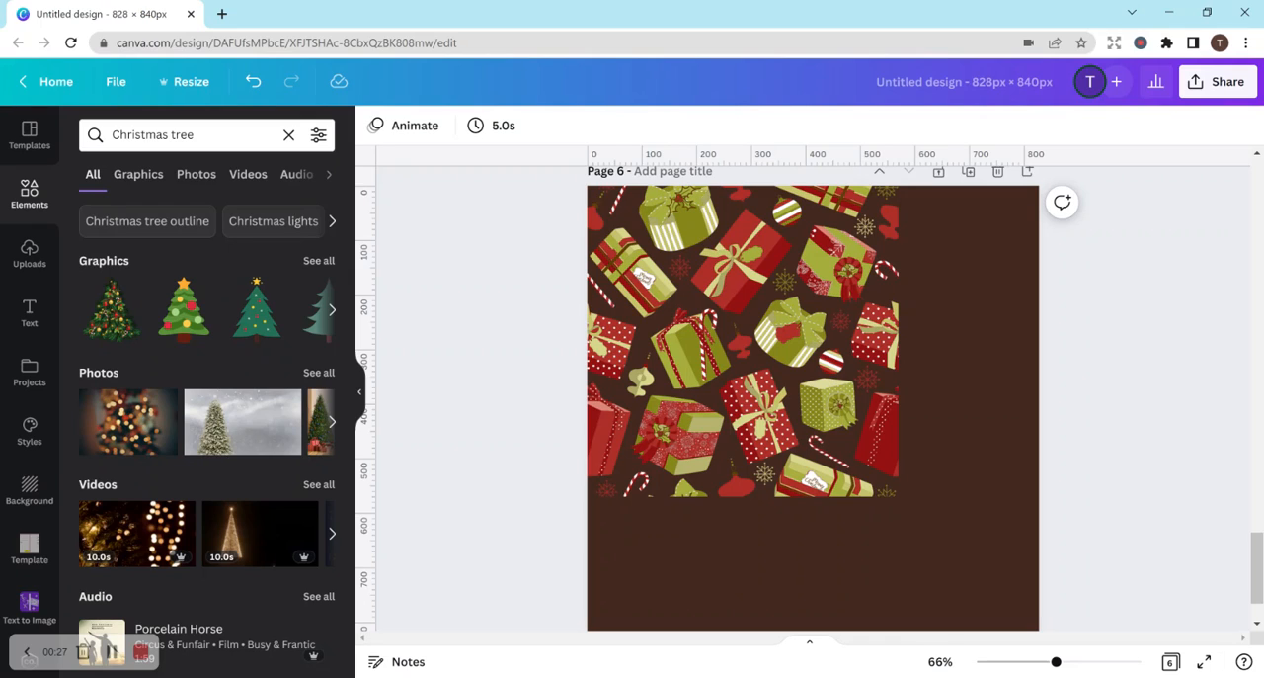
Step: Select the gift pattern image and place its copy on the page's right side
{"action": "left_click", "coordinate": [741, 341]}
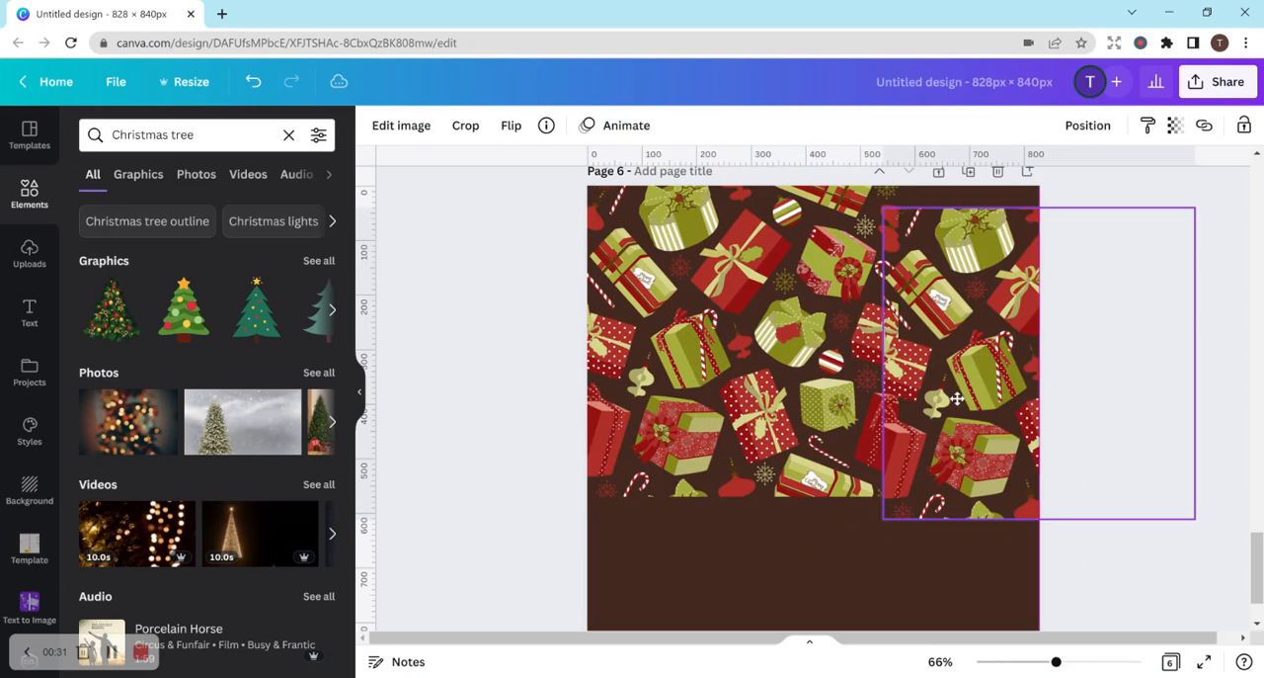
{"action": "left_click_drag", "start_coordinate": [956, 398], "coordinate": [971, 384]}
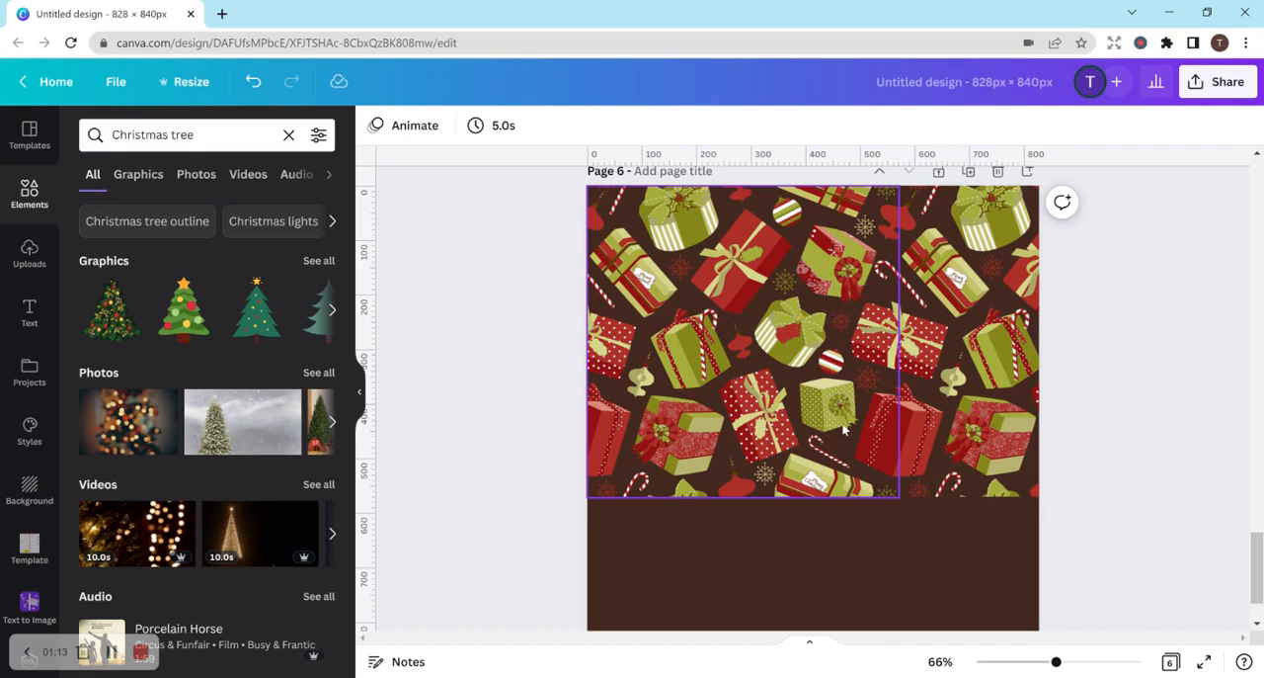
Step: Deselect the copy and zoom to about 125% to inspect the seam
{"action": "left_click", "coordinate": [1145, 471]}
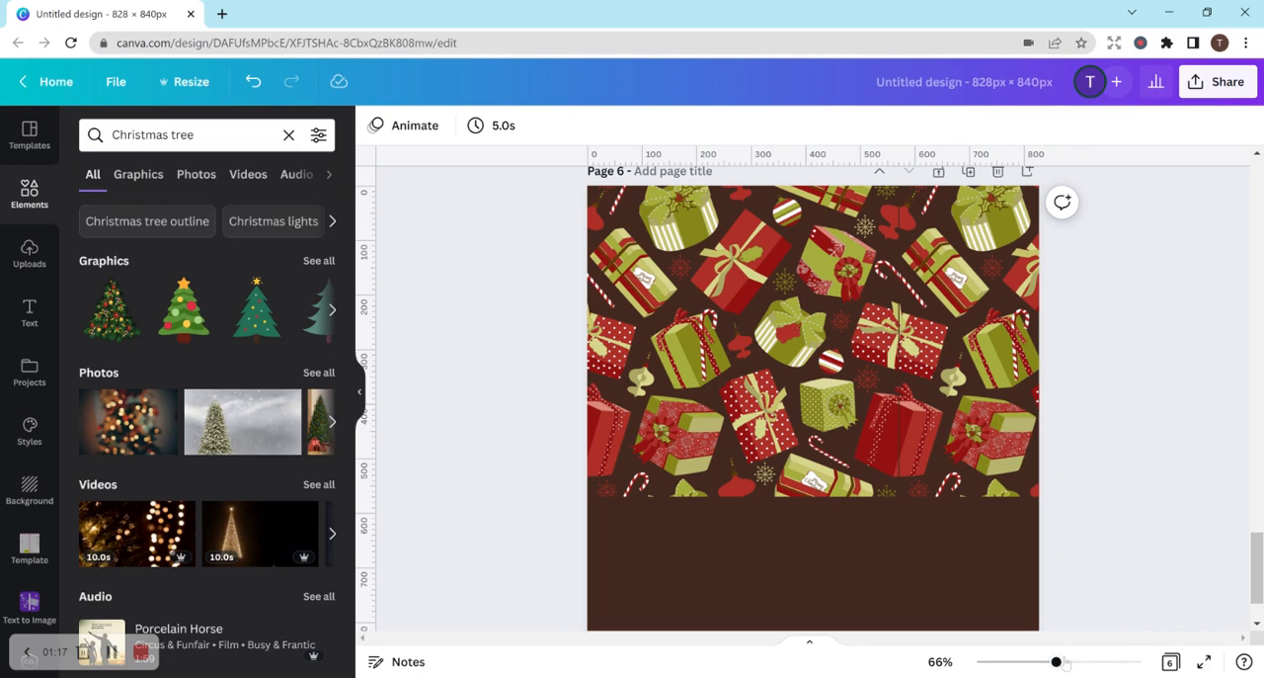
{"action": "left_click_drag", "start_coordinate": [1055, 662], "coordinate": [1068, 662]}
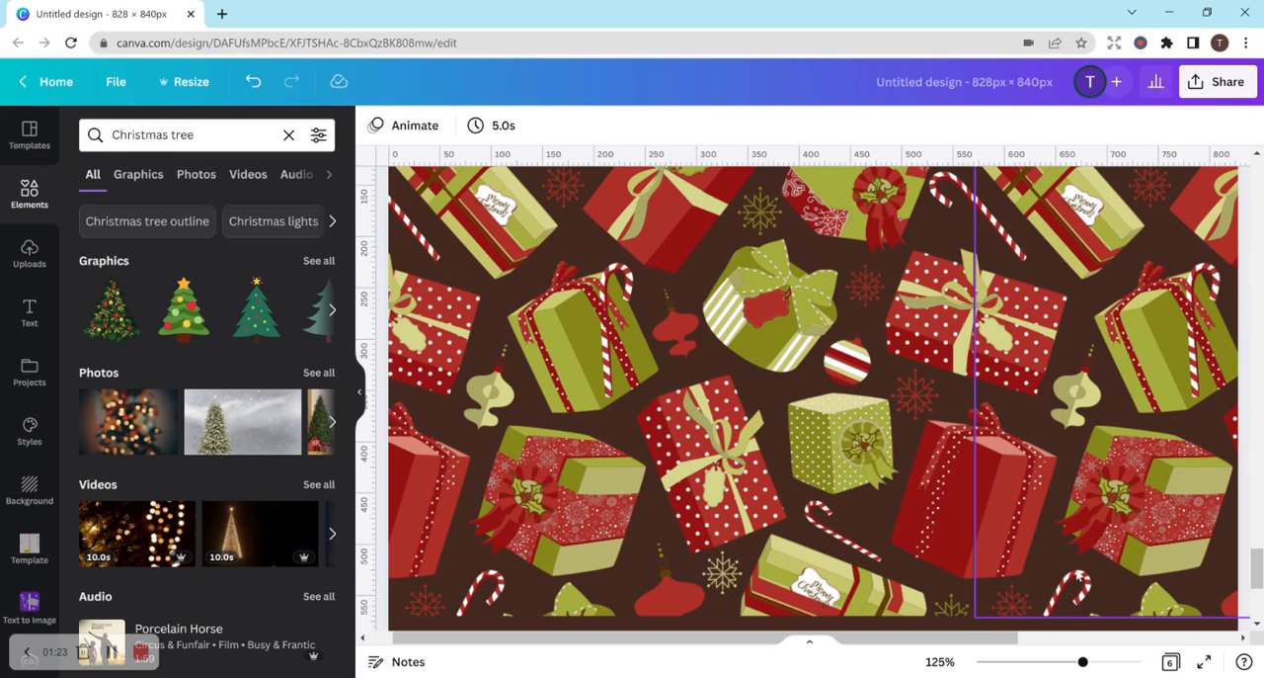
{"action": "mouse_move", "coordinate": [1077, 577]}
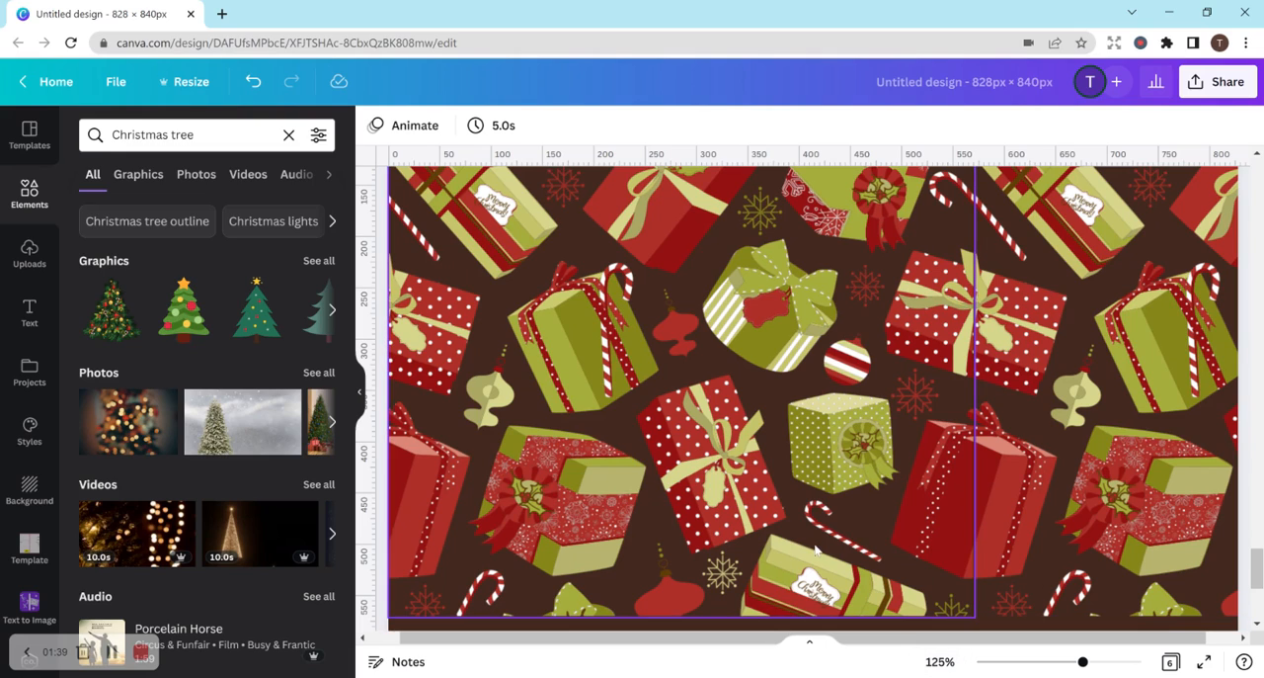
{"action": "mouse_move", "coordinate": [813, 548]}
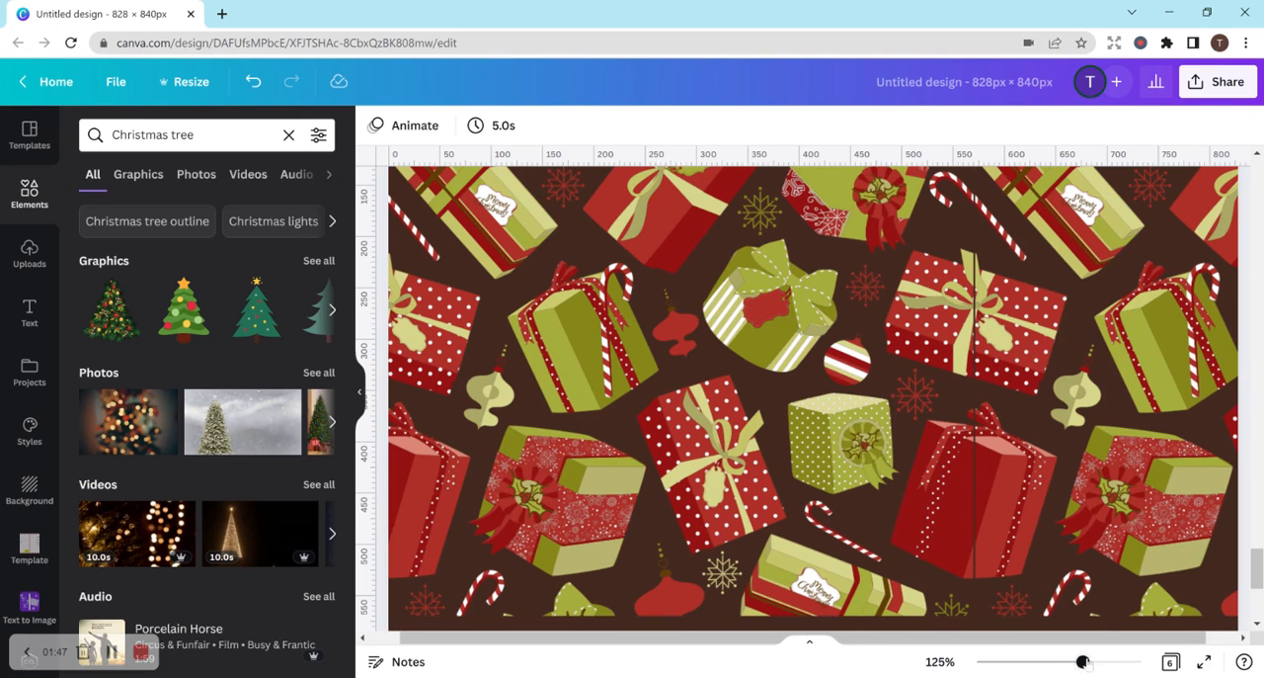
Step: Zoom in to about 235% to examine the seam through the polka-dot boxes
{"action": "left_click_drag", "start_coordinate": [1084, 661], "coordinate": [1110, 662]}
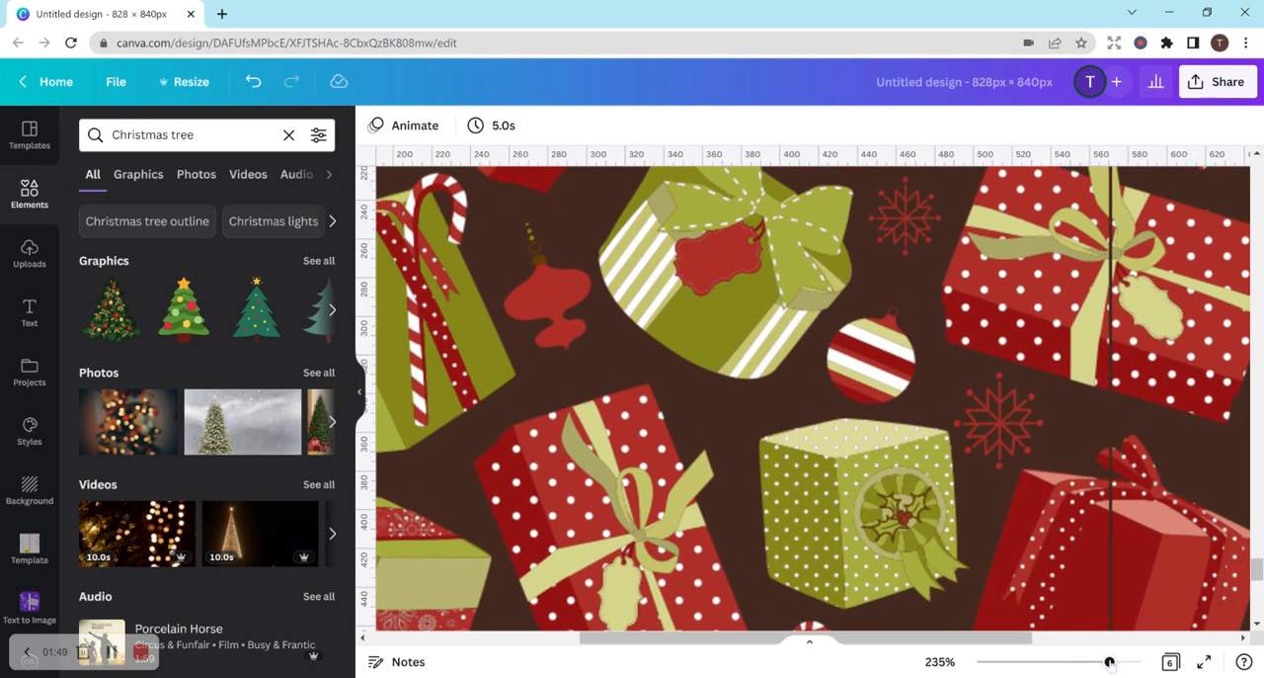
{"action": "mouse_move", "coordinate": [1112, 441]}
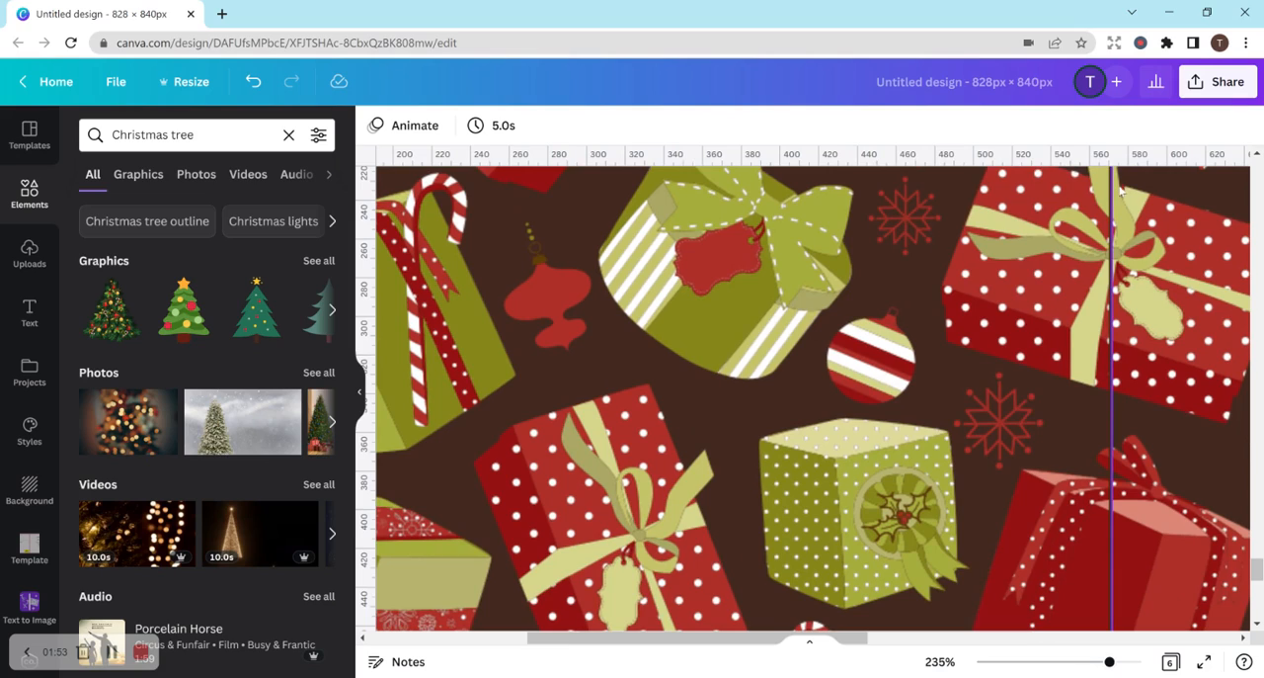
{"action": "mouse_move", "coordinate": [1146, 314]}
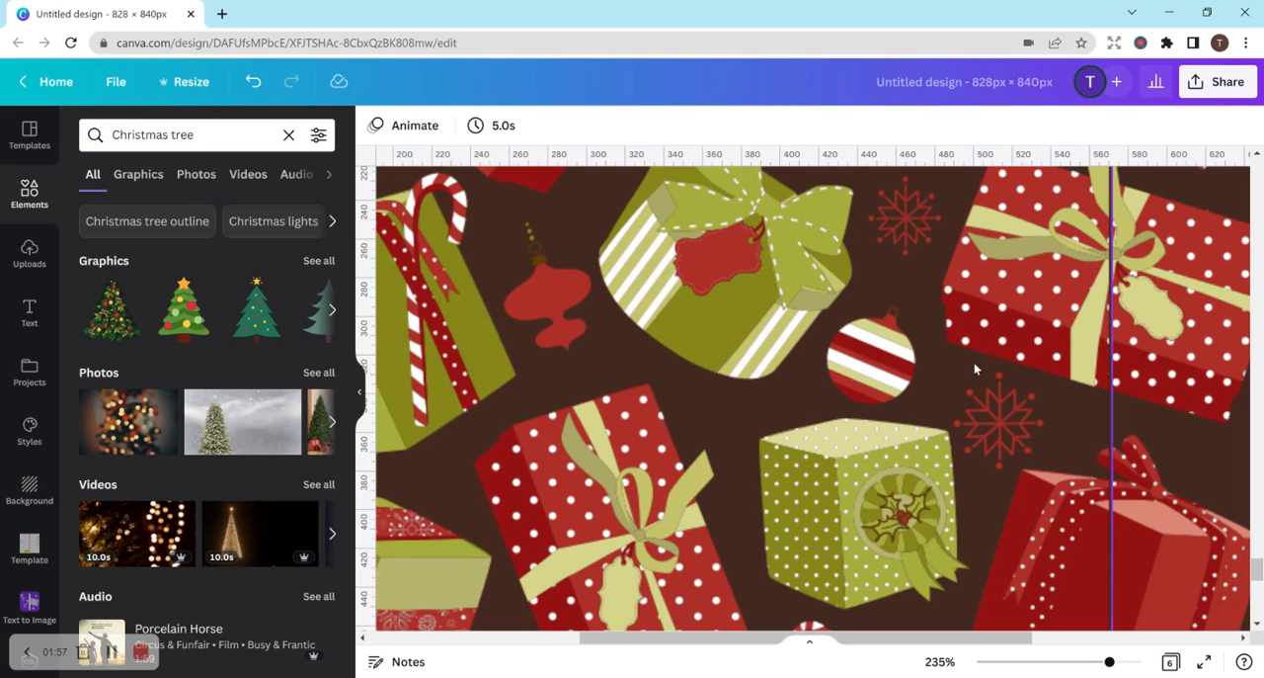
{"action": "mouse_move", "coordinate": [993, 361]}
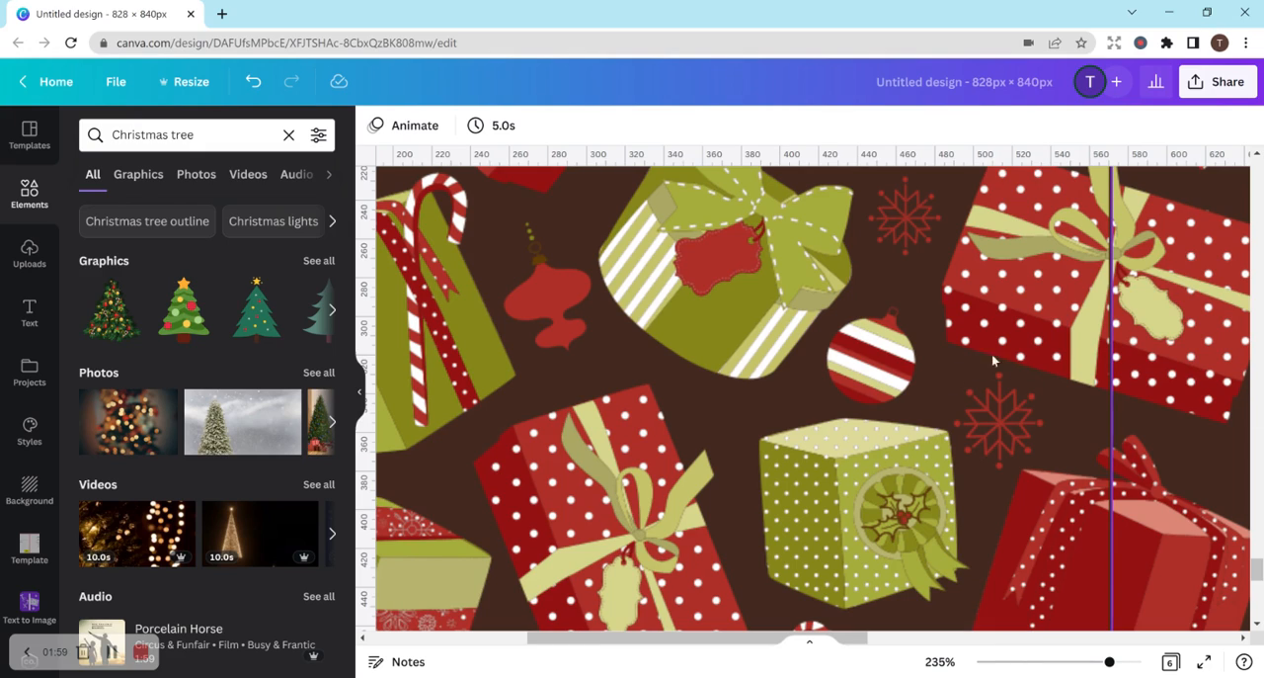
{"action": "mouse_move", "coordinate": [1096, 427]}
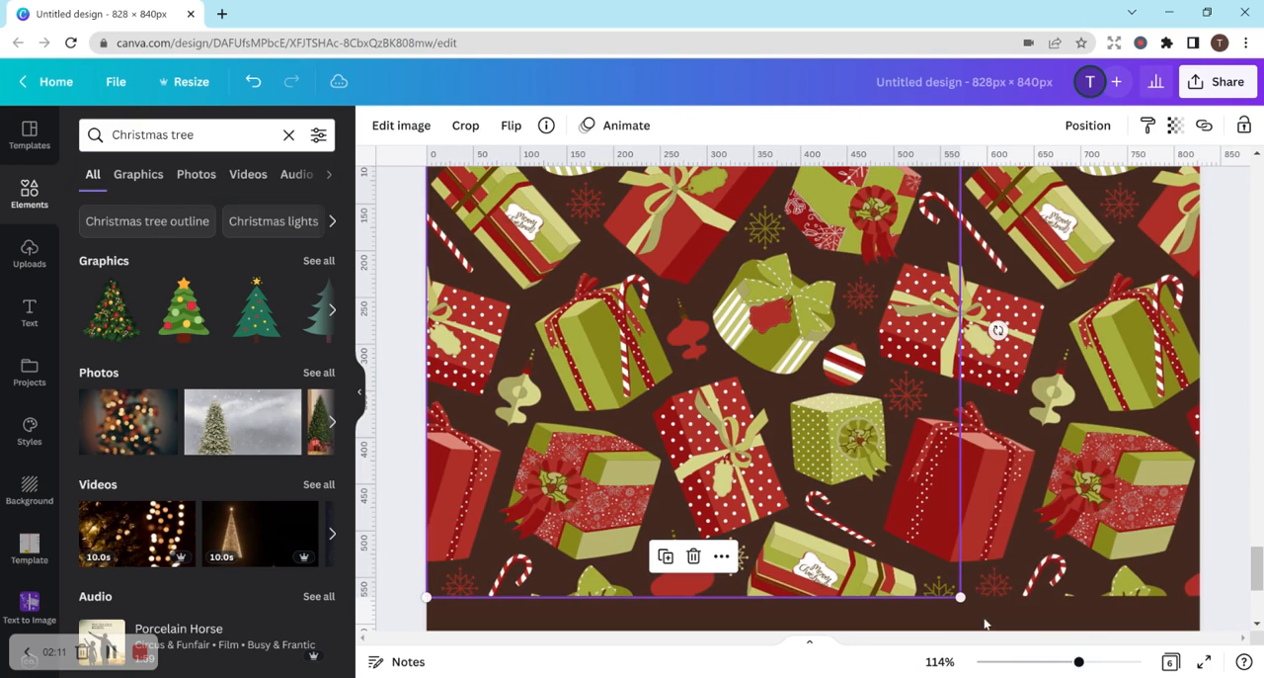
Step: Start cropping the left gift-pattern copy
{"action": "left_click", "coordinate": [465, 124]}
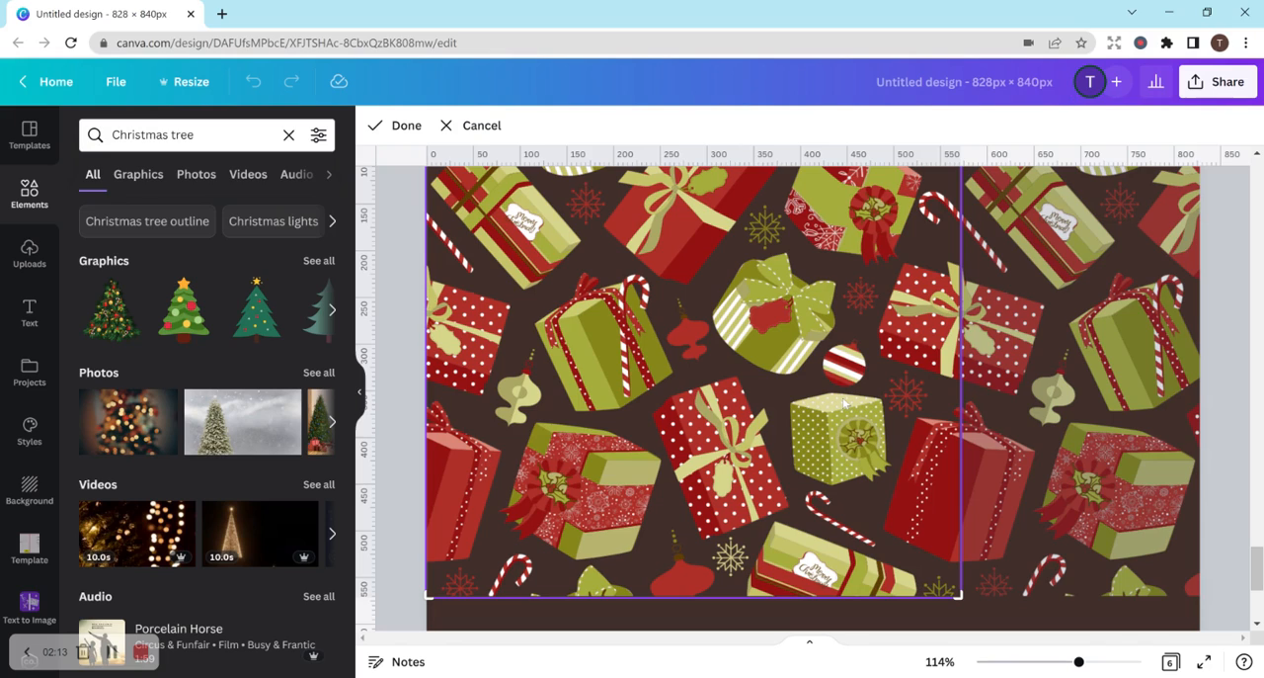
{"action": "mouse_move", "coordinate": [951, 596]}
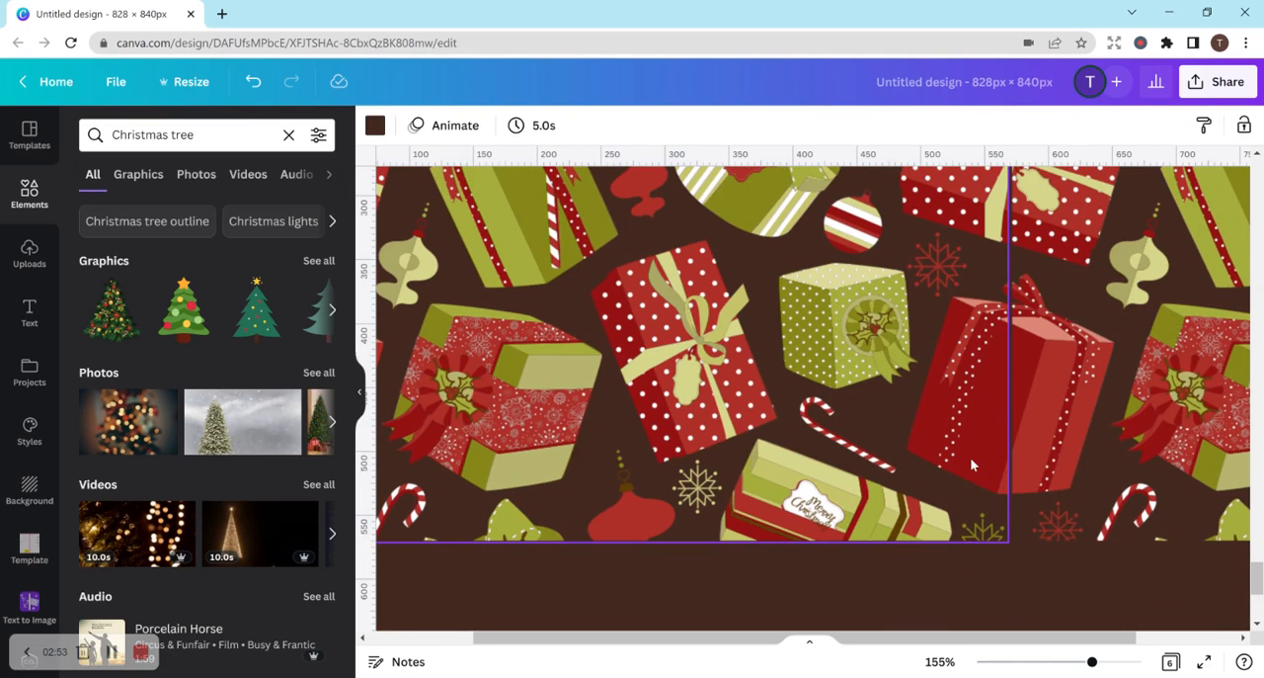
{"action": "left_click", "coordinate": [973, 465]}
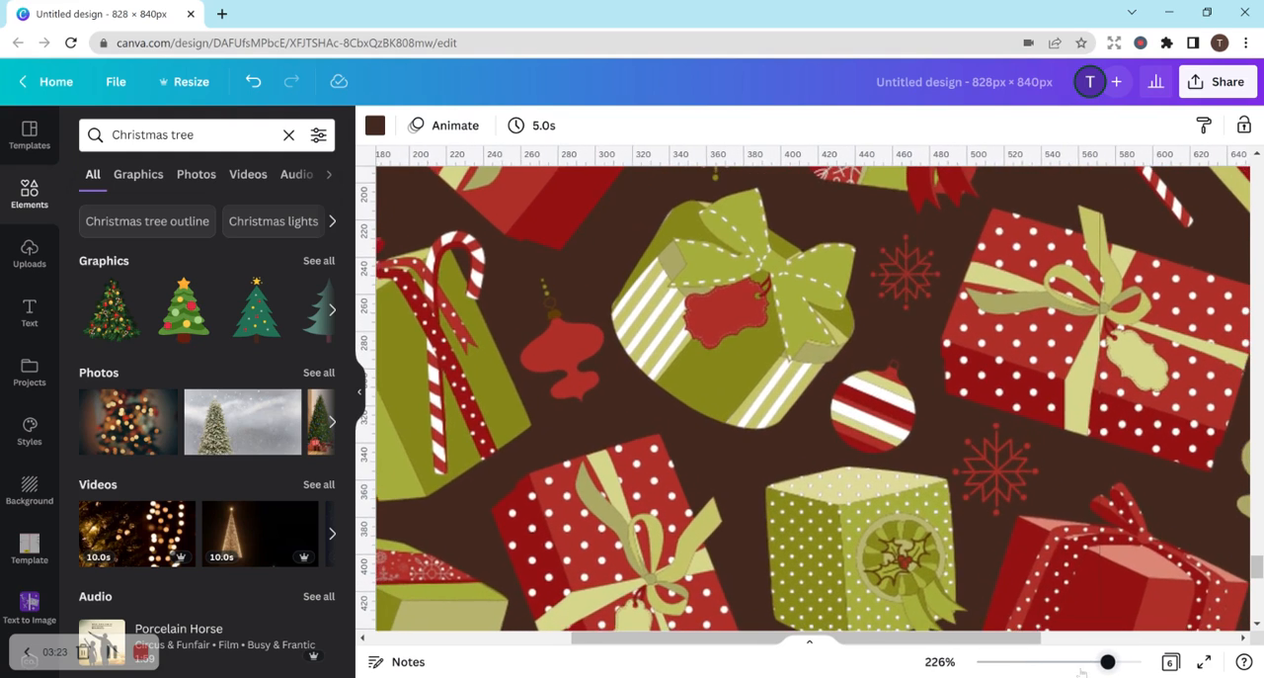
{"action": "left_click_drag", "start_coordinate": [1107, 662], "coordinate": [1065, 662]}
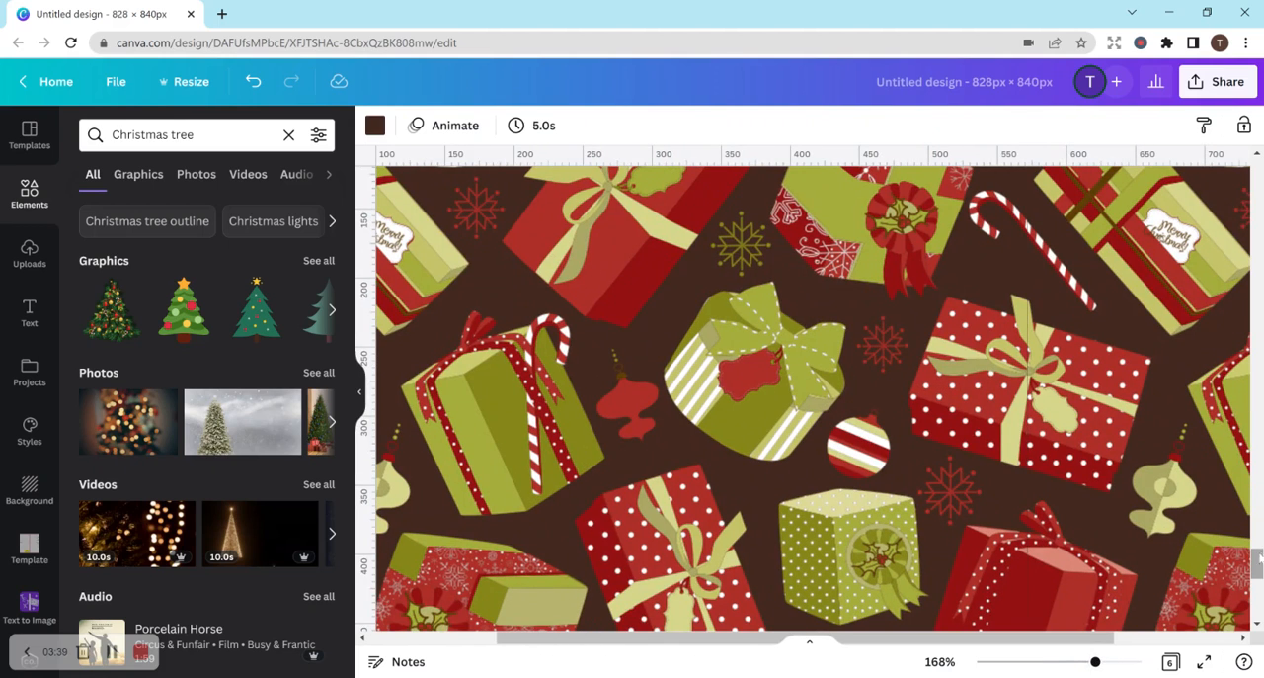
{"action": "scroll", "scroll_direction": "down", "scroll_amount": 3}
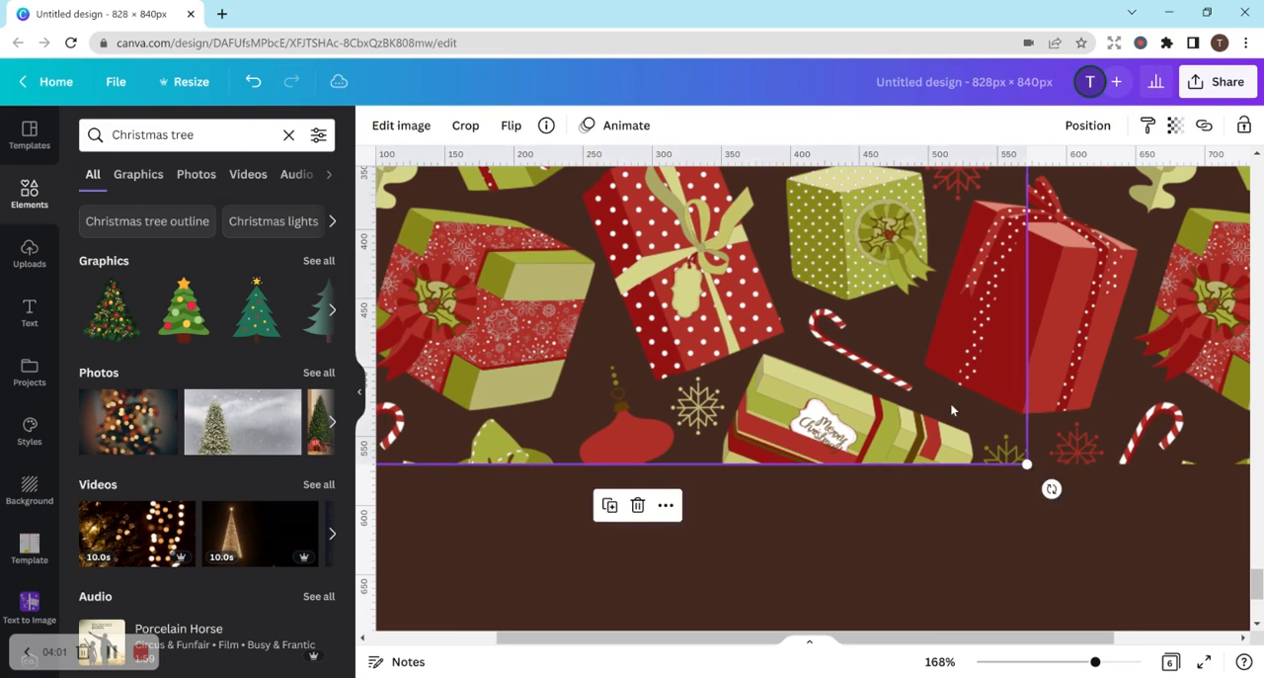
{"action": "mouse_move", "coordinate": [1037, 407]}
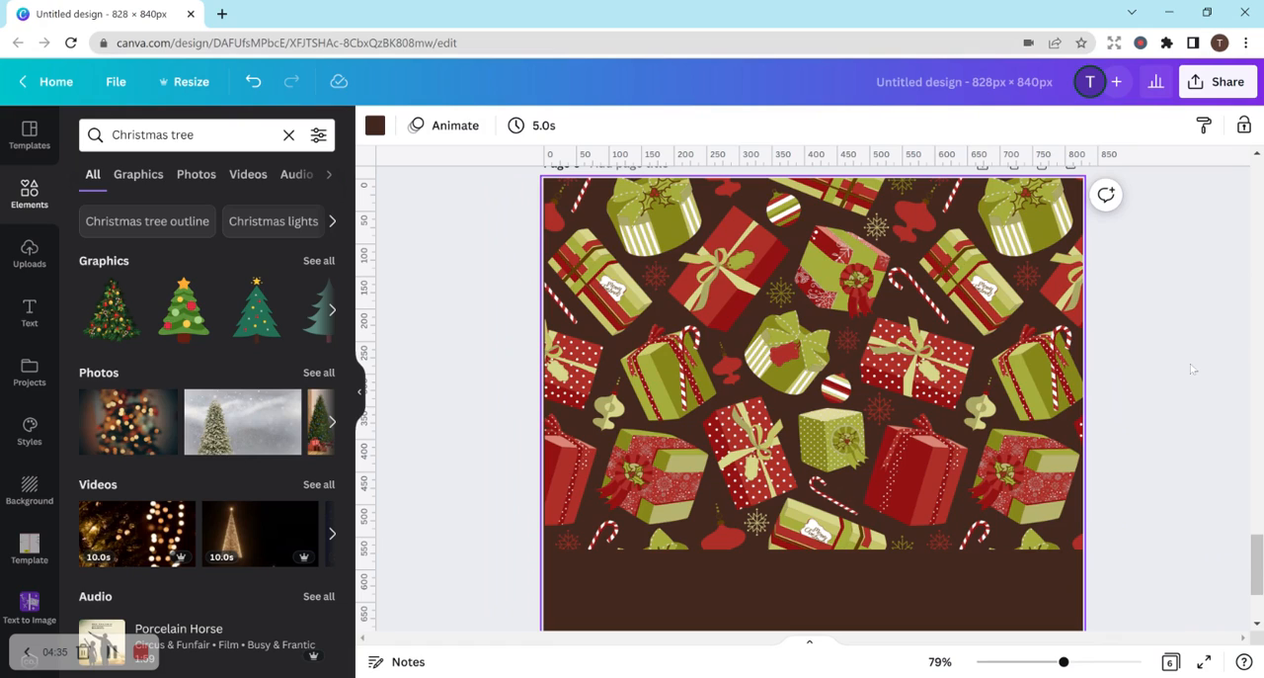
{"action": "mouse_move", "coordinate": [1181, 342]}
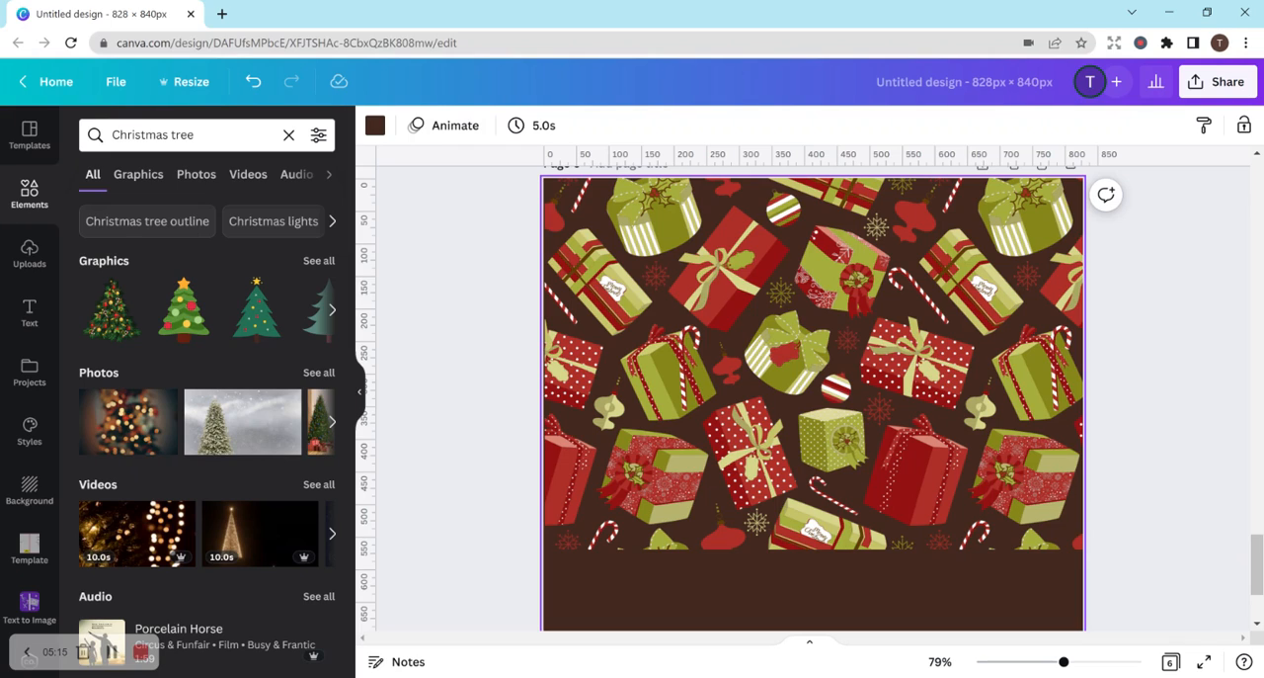
{"action": "mouse_move", "coordinate": [1206, 479]}
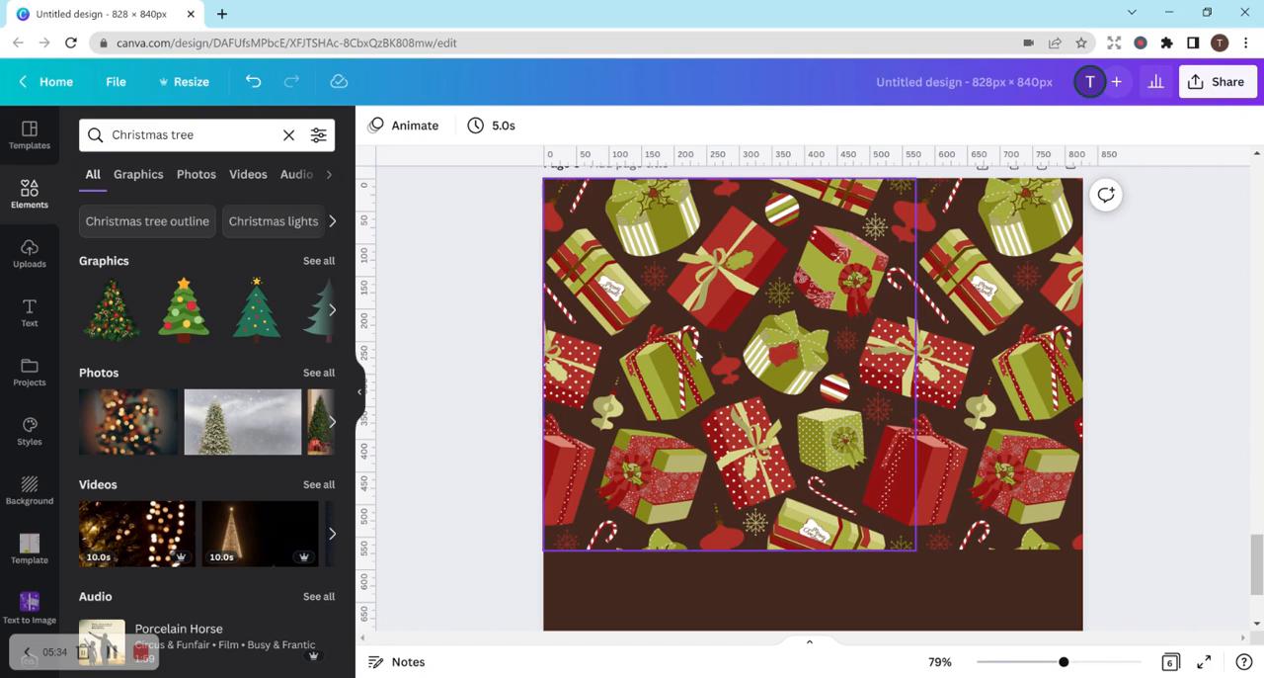
{"action": "left_click", "coordinate": [697, 355]}
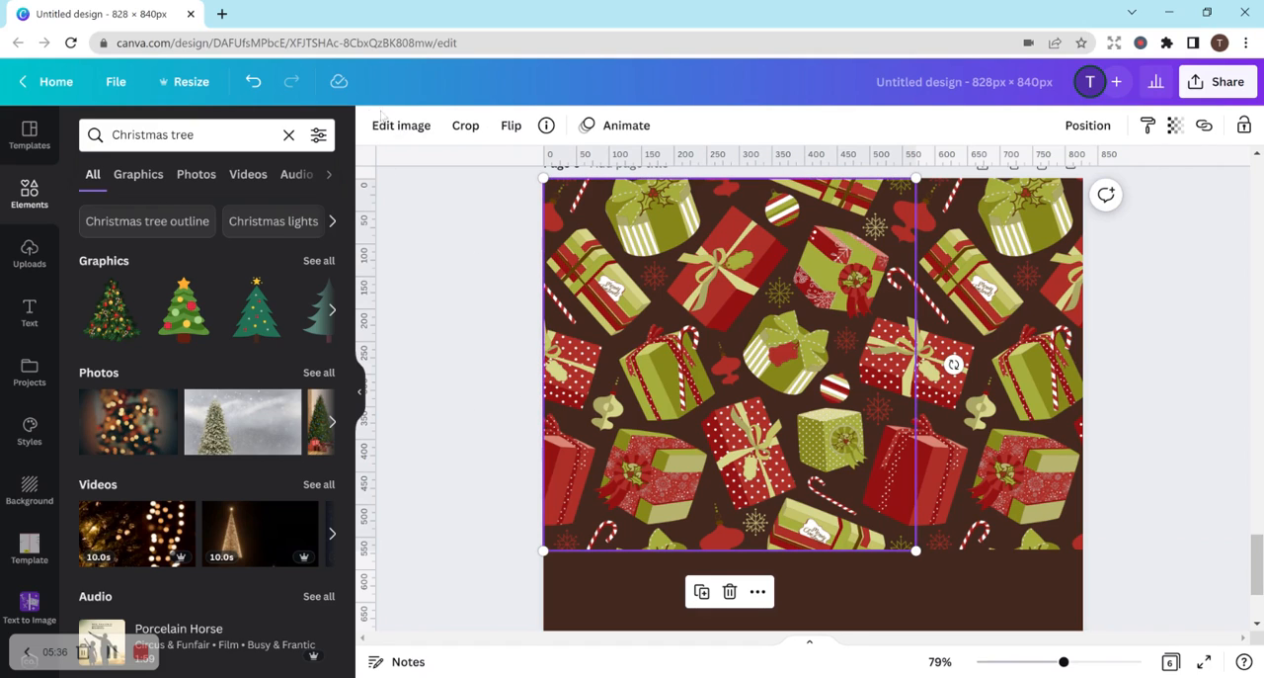
Step: Open Edit image for the left pattern copy and scroll the effects list
{"action": "left_click", "coordinate": [401, 124]}
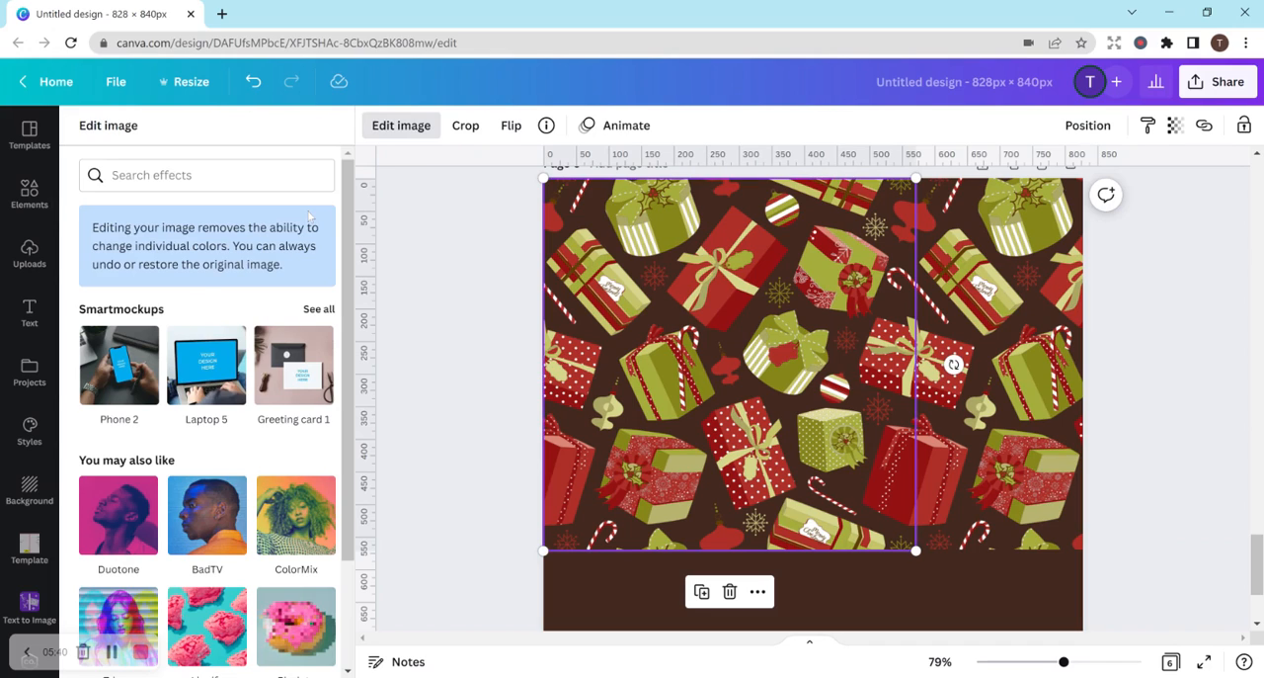
{"action": "scroll", "scroll_direction": "down", "scroll_amount": 3}
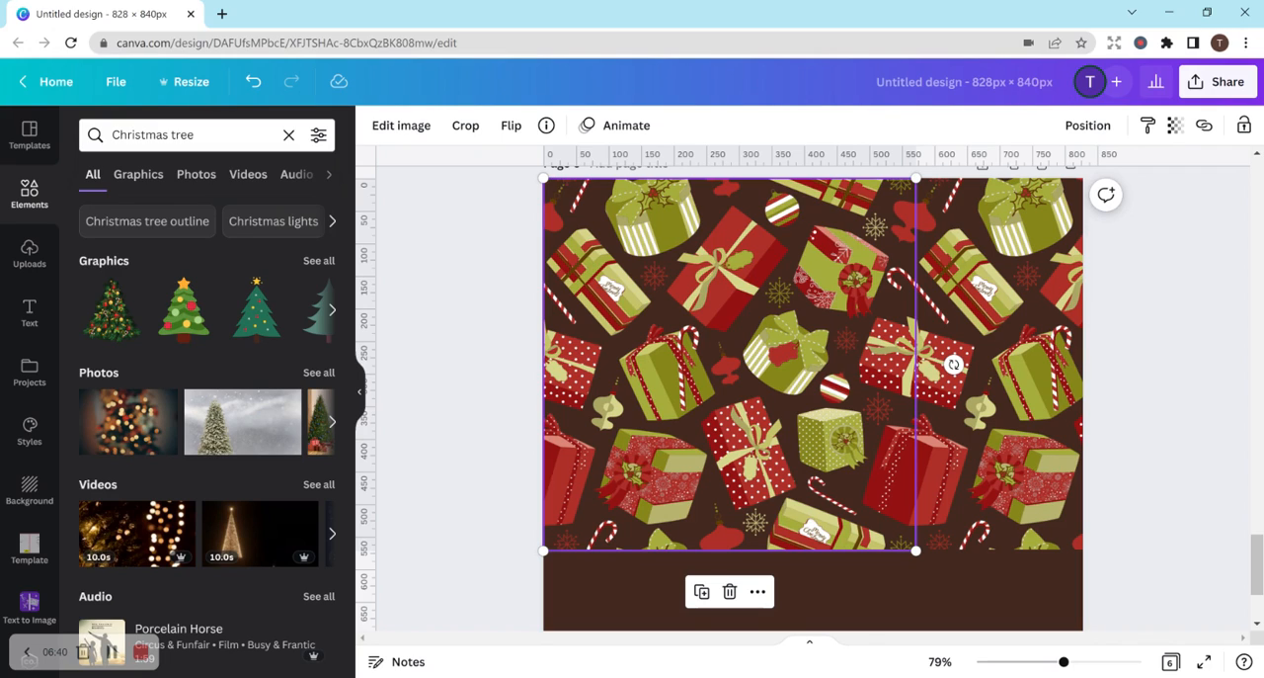
{"action": "mouse_move", "coordinate": [267, 629]}
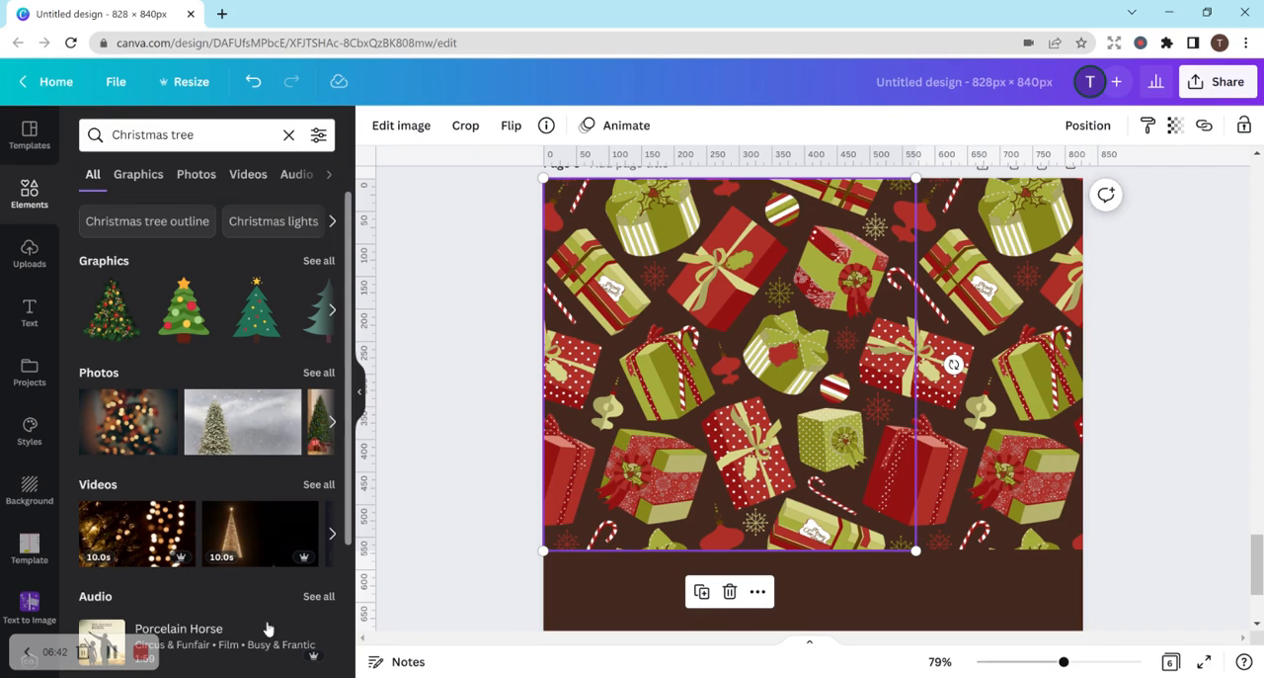